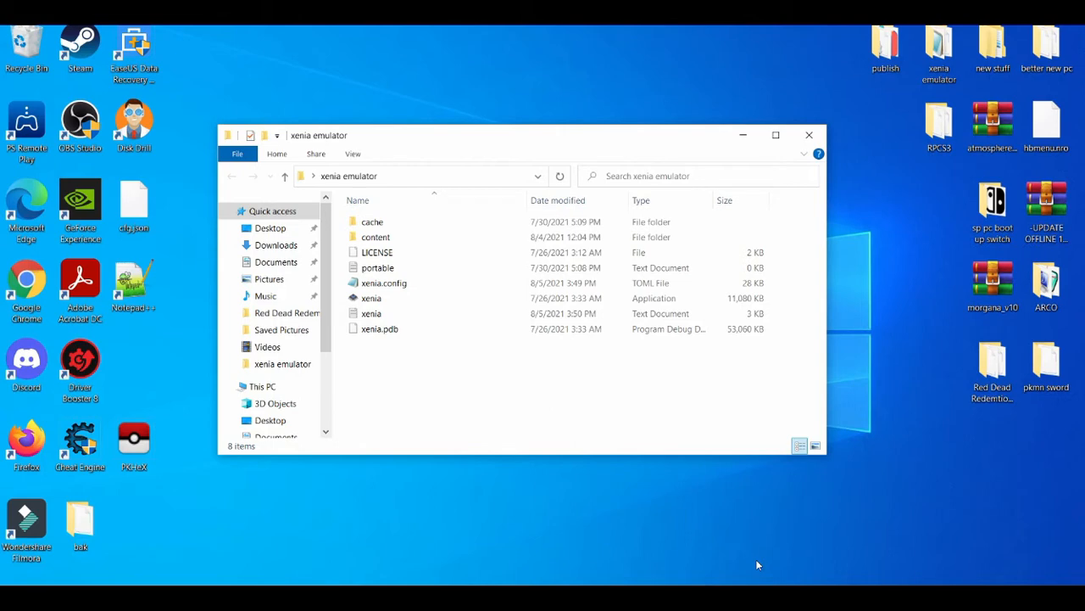
mouse_move(549, 137)
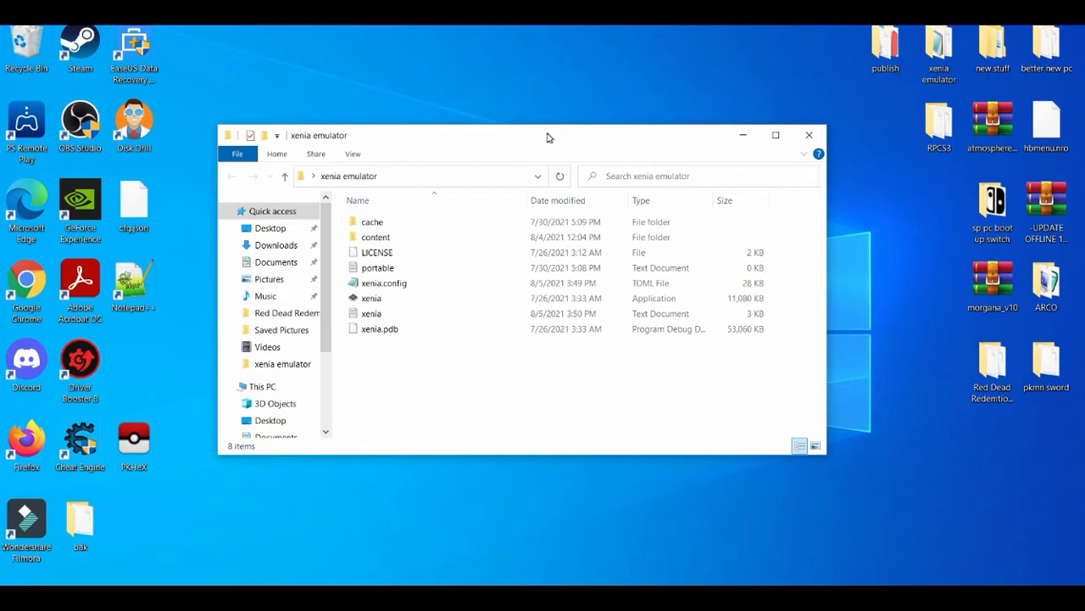
- Drag the xenia emulator folder window toward the left side of the desktop
left_click_drag(546, 136, 381, 122)
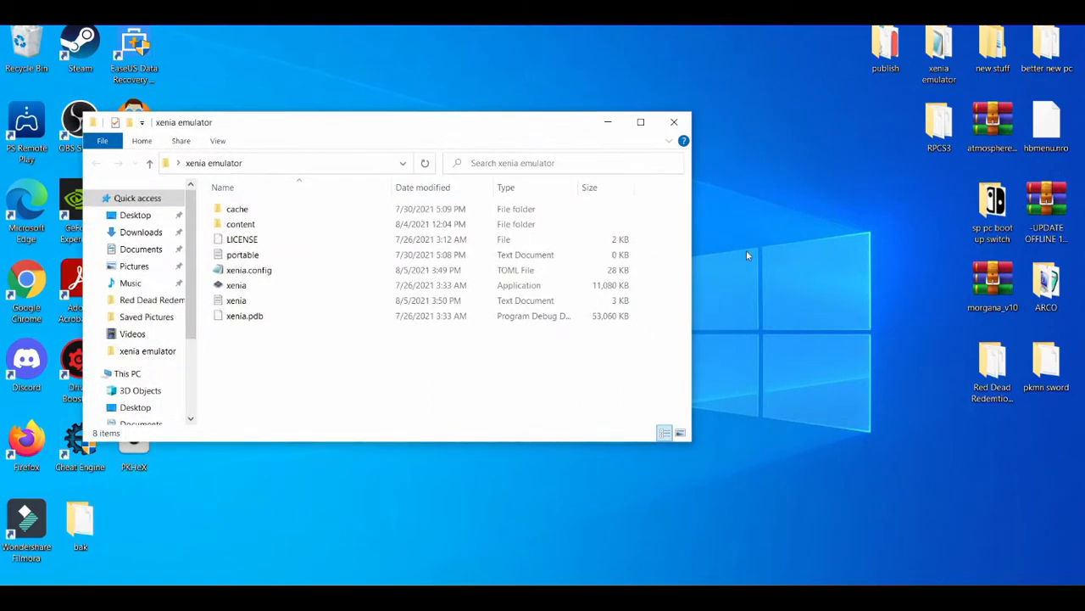
mouse_move(797, 512)
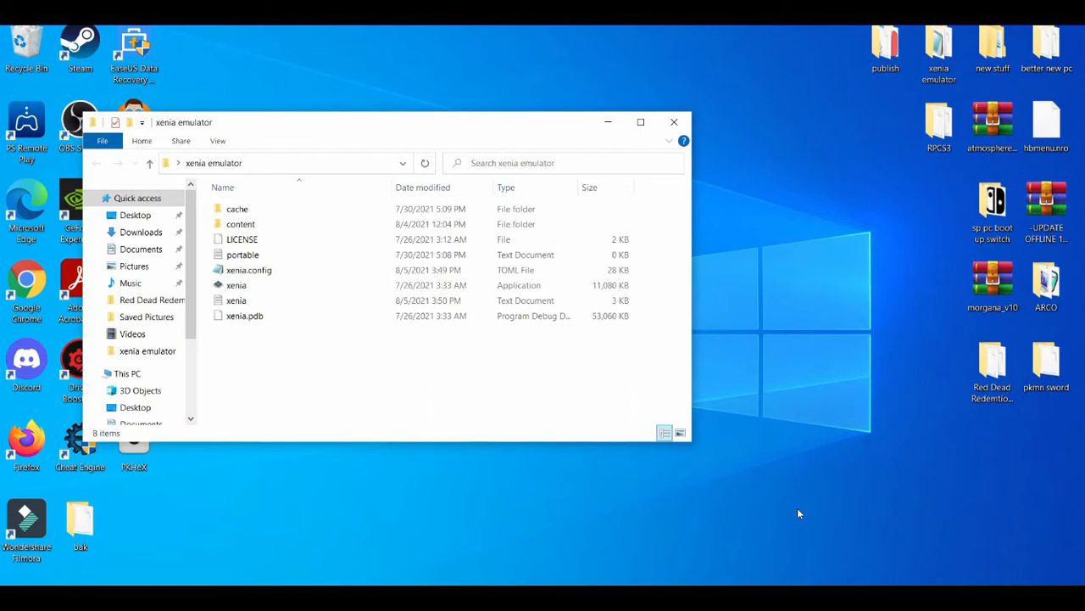
mouse_move(765, 276)
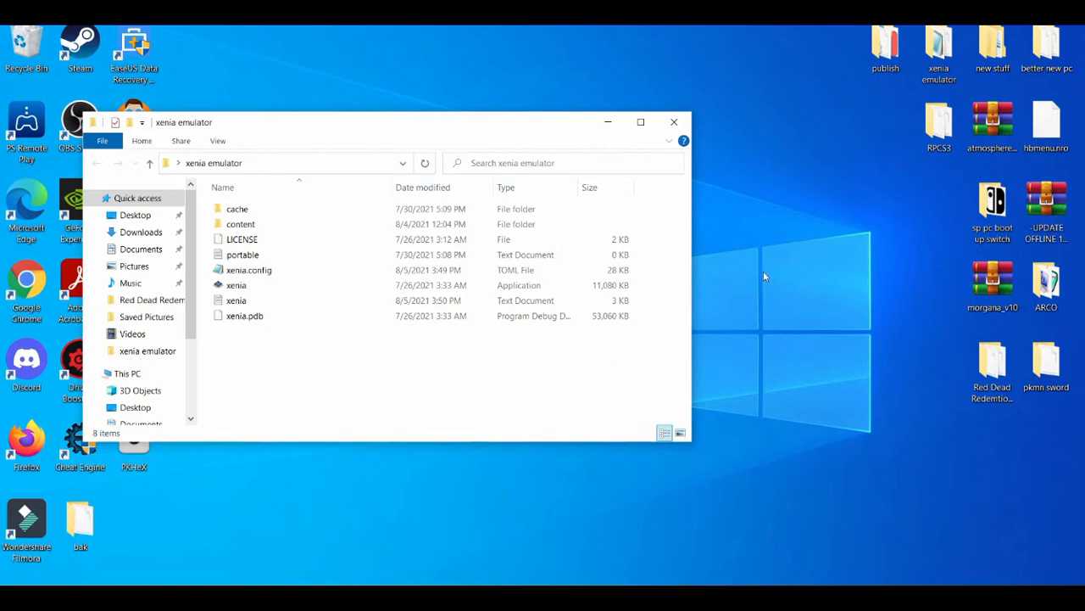
- Launch NVIDIA Control Panel from the desktop context menu, landing on Manage 3D Settings
right_click(763, 278)
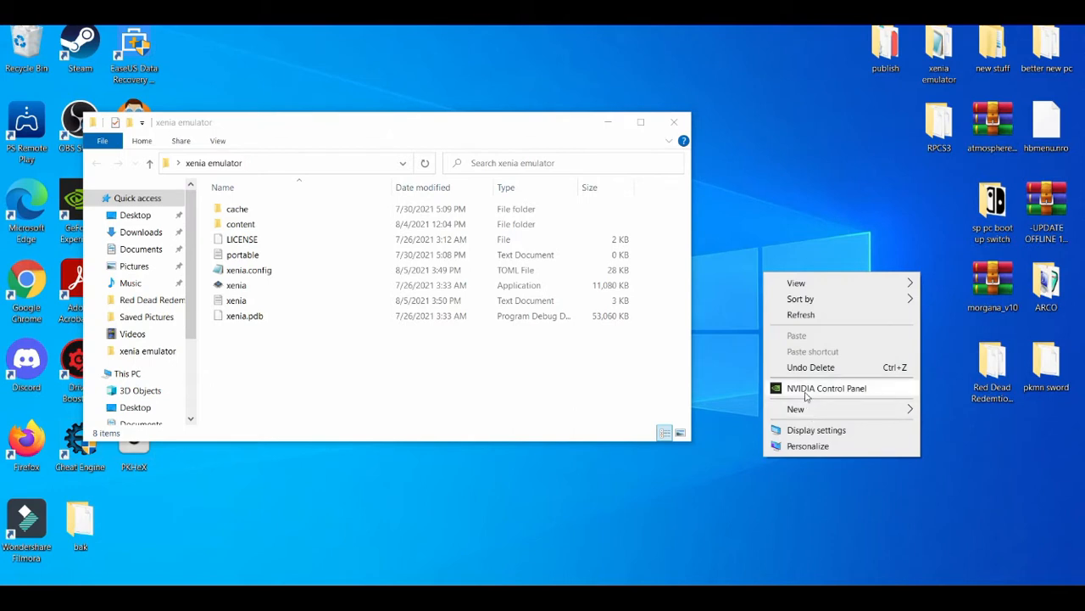
left_click(805, 397)
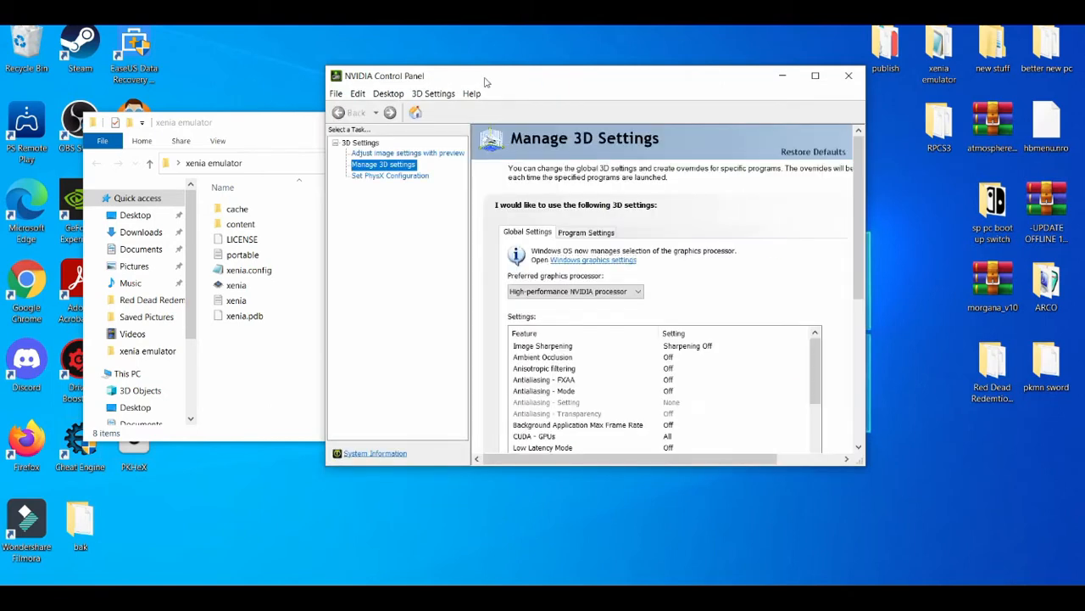
mouse_move(423, 150)
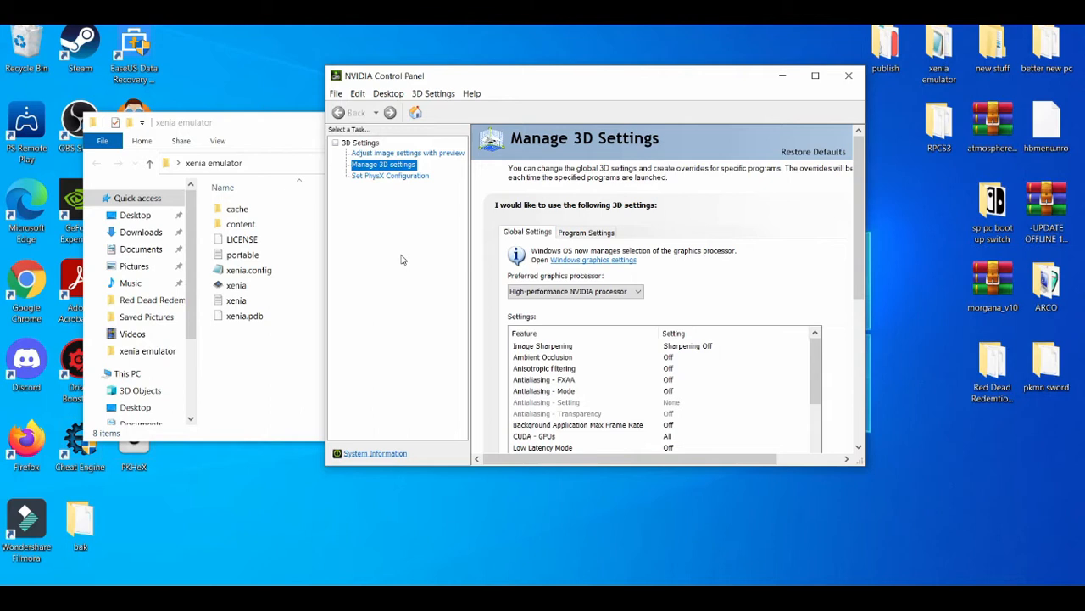
mouse_move(335, 134)
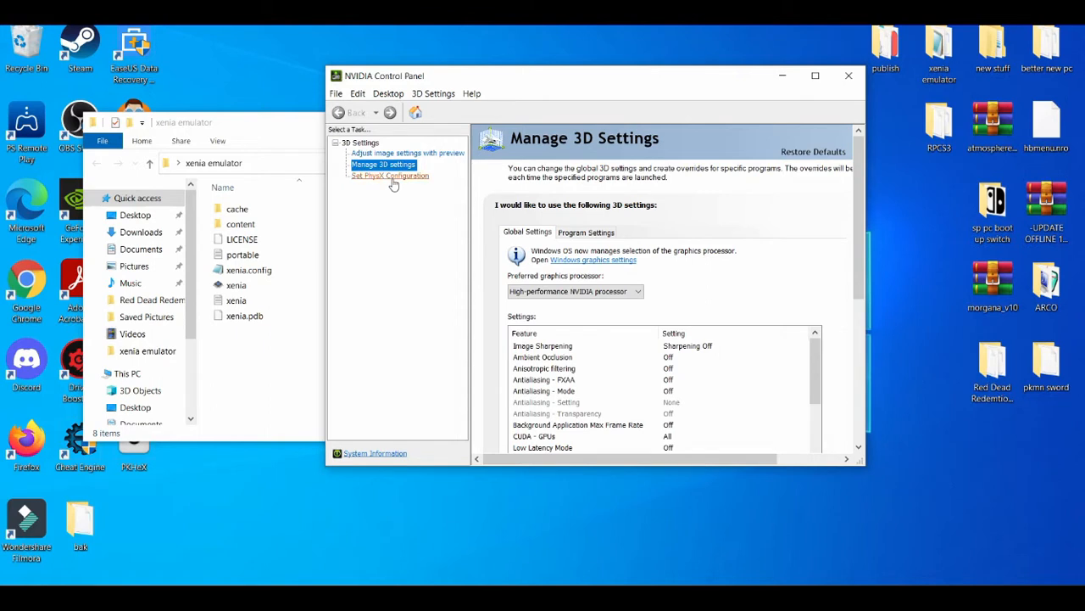
- Show the Set PhysX Configuration page with the GeForce GTX 1650 as PhysX processor
left_click(390, 175)
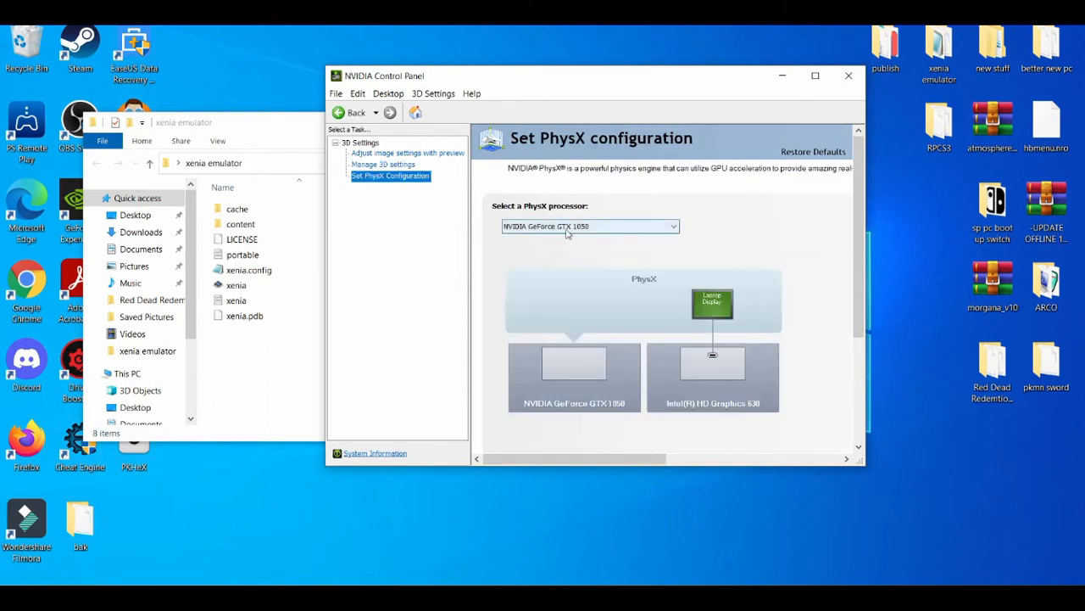
mouse_move(567, 251)
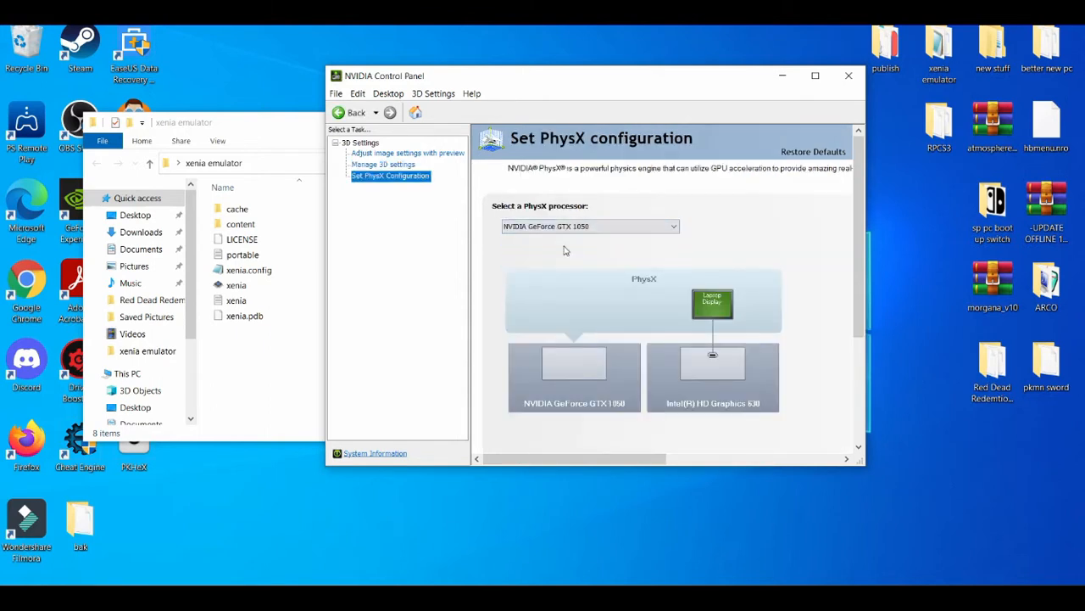
mouse_move(448, 164)
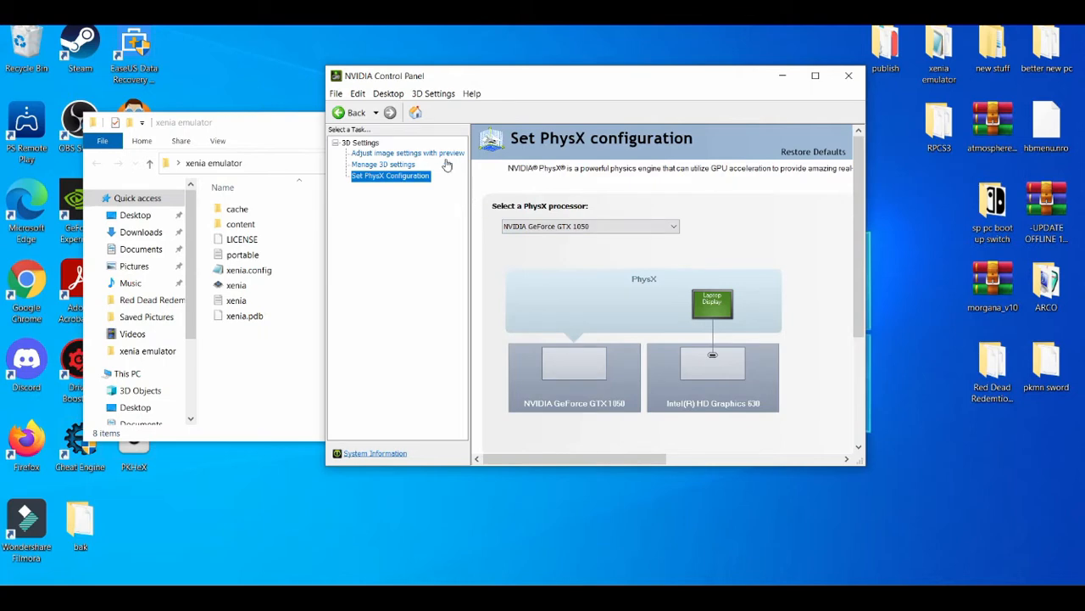
scroll("down", 3)
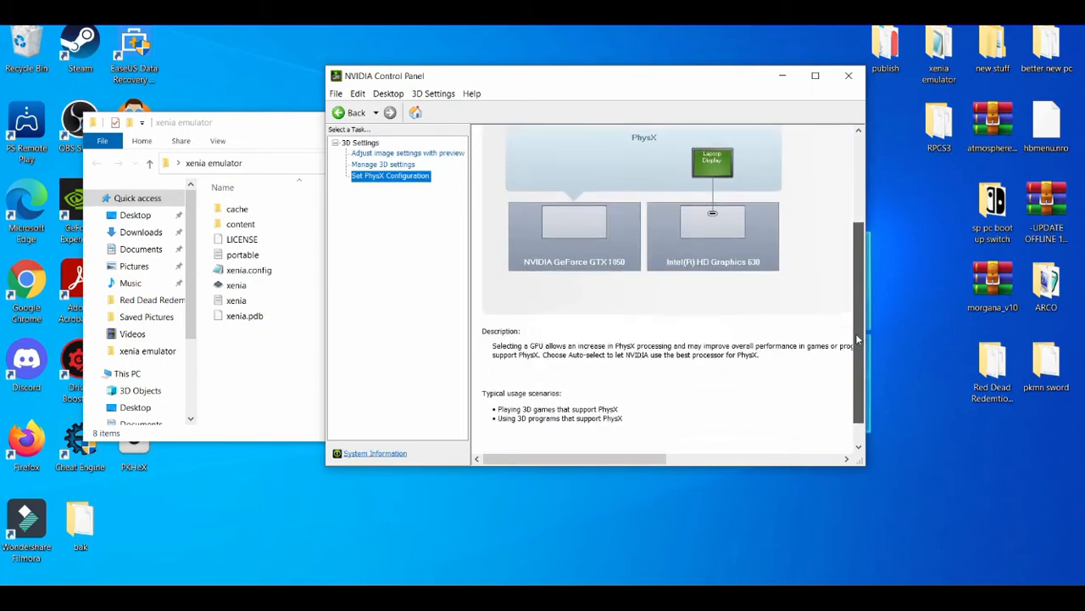
scroll("up", 3)
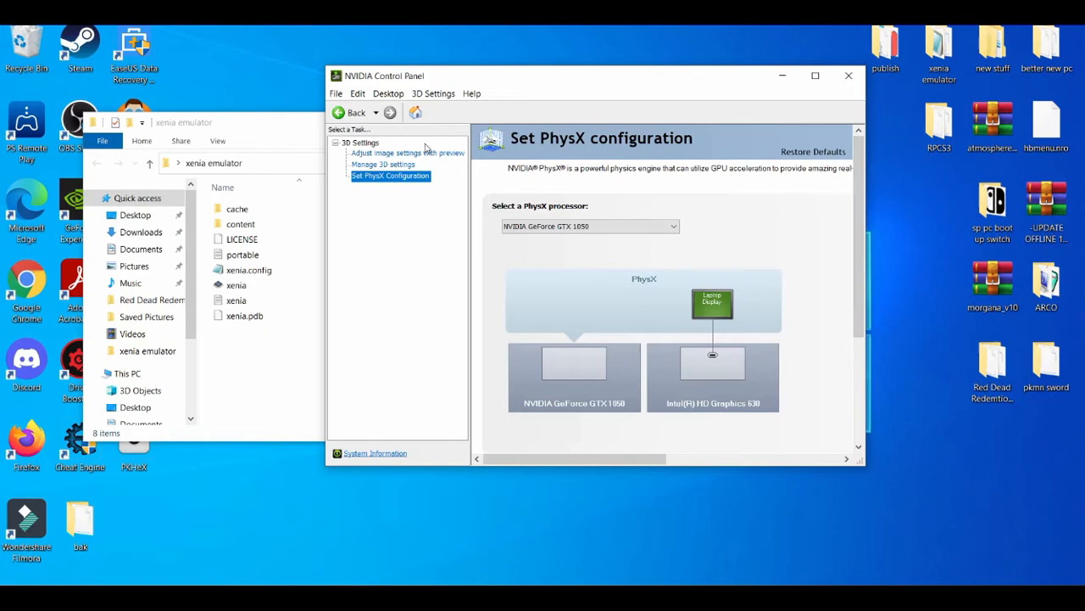
- On Adjust Image Settings with Preview, choose 'Use my preference emphasizing: Performance'
left_click(407, 153)
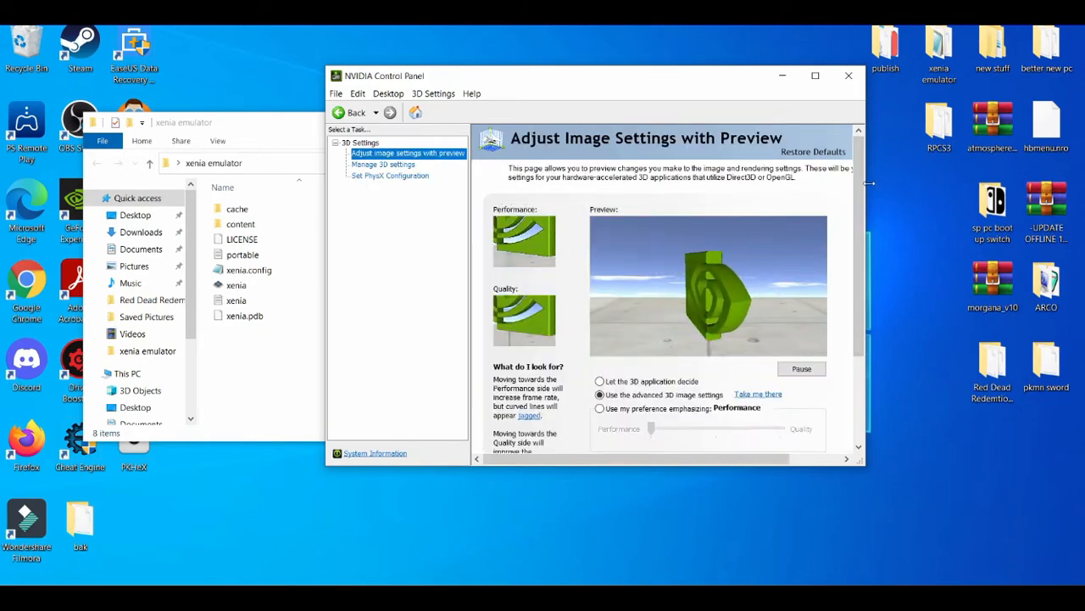
scroll("down", 3)
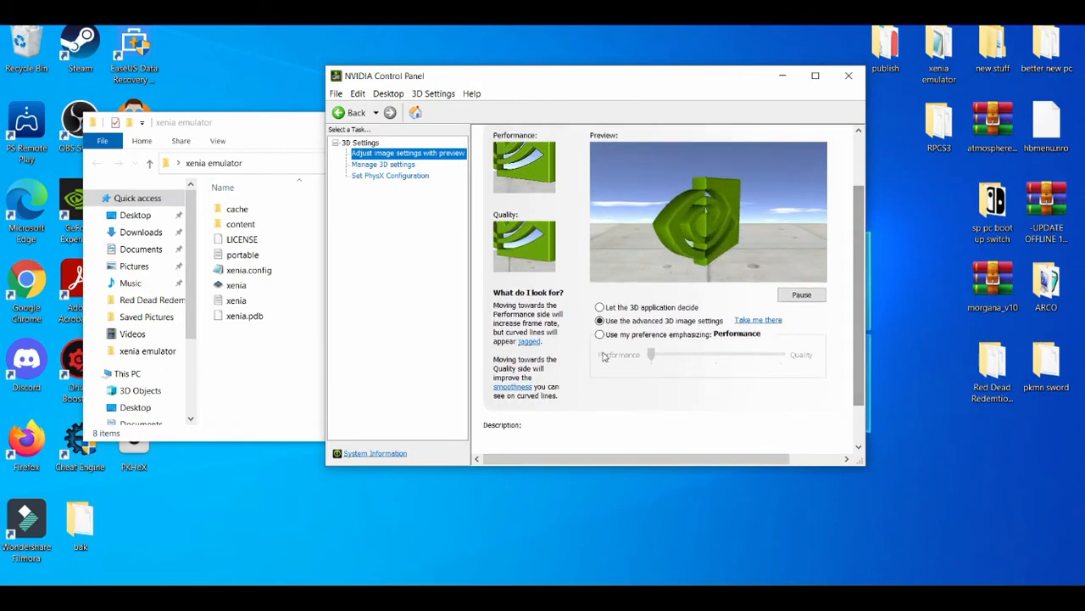
left_click(600, 332)
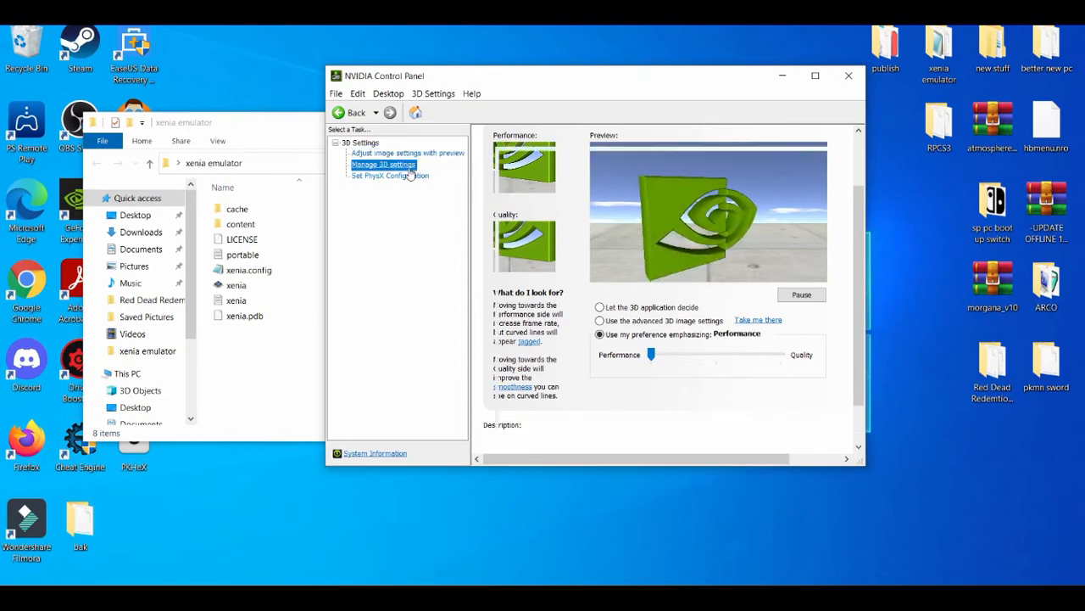
- Return to Manage 3D Settings and review the Global Settings list without changing values
left_click(383, 163)
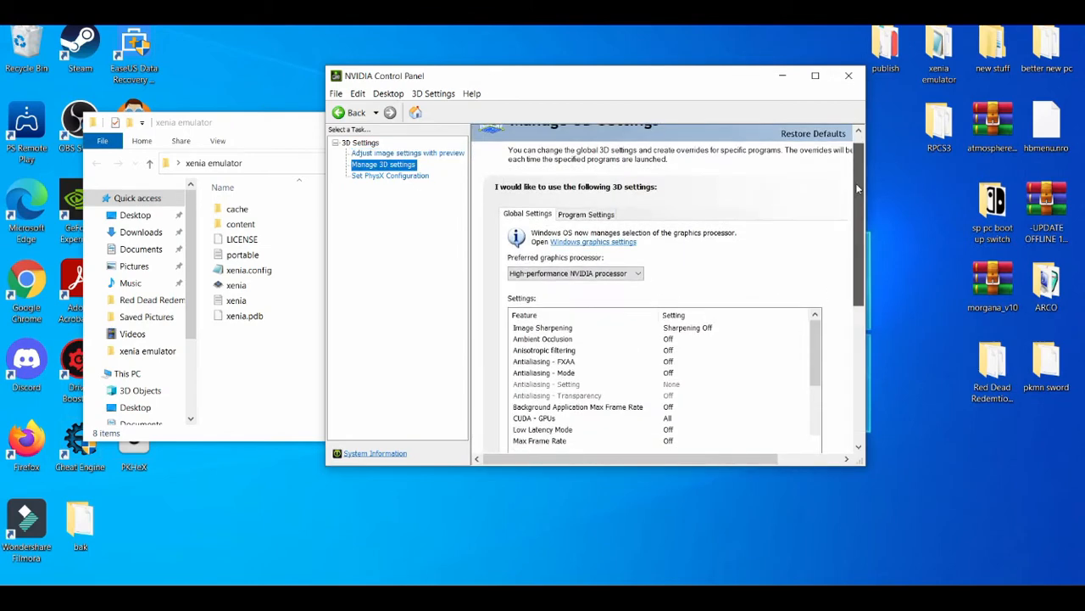
scroll("down", 3)
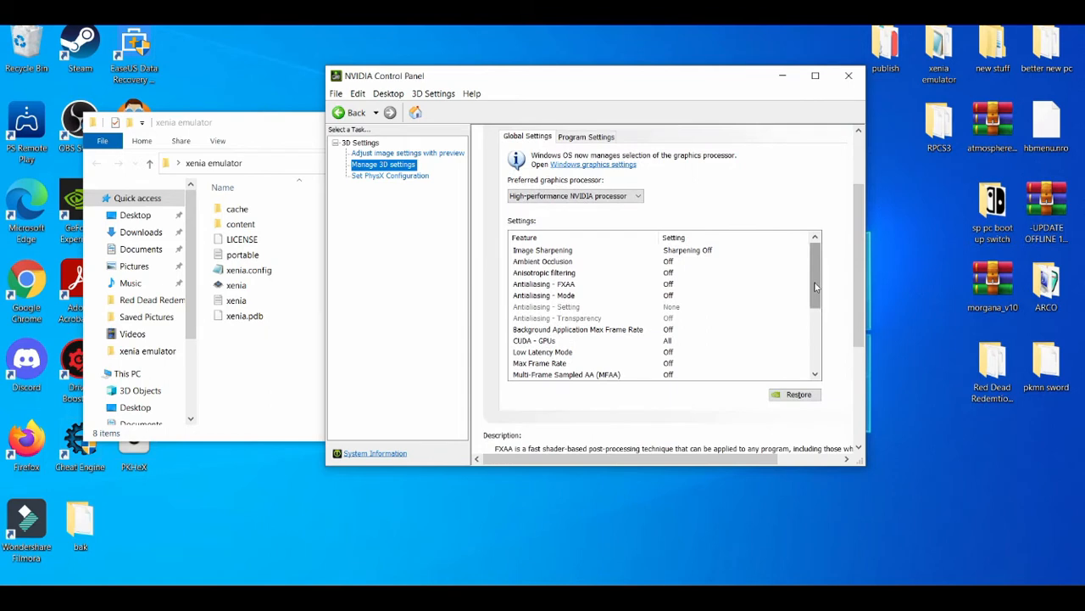
scroll("down", 3)
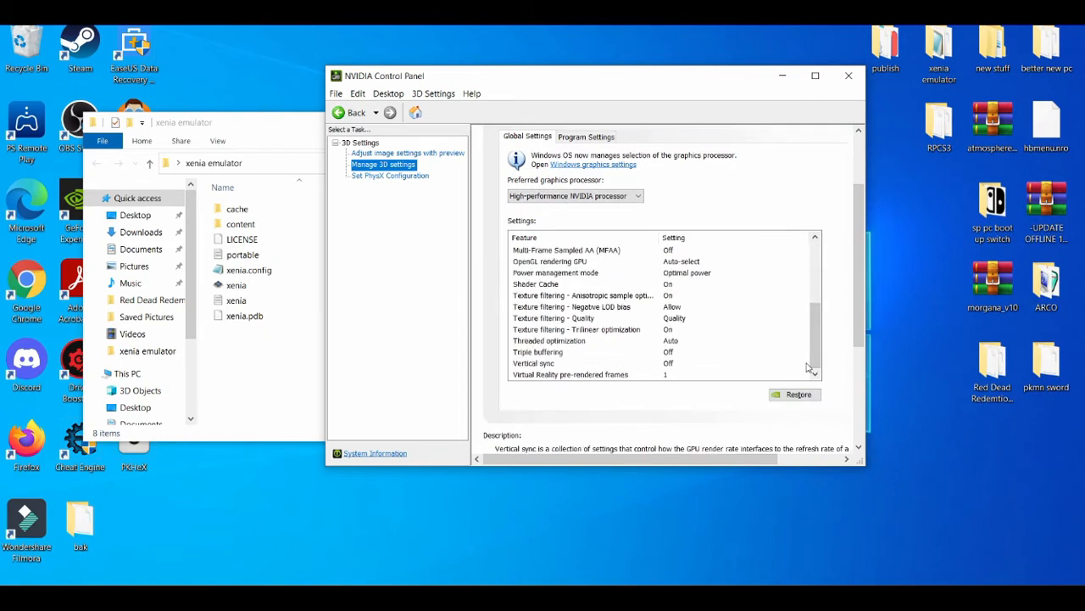
mouse_move(512, 373)
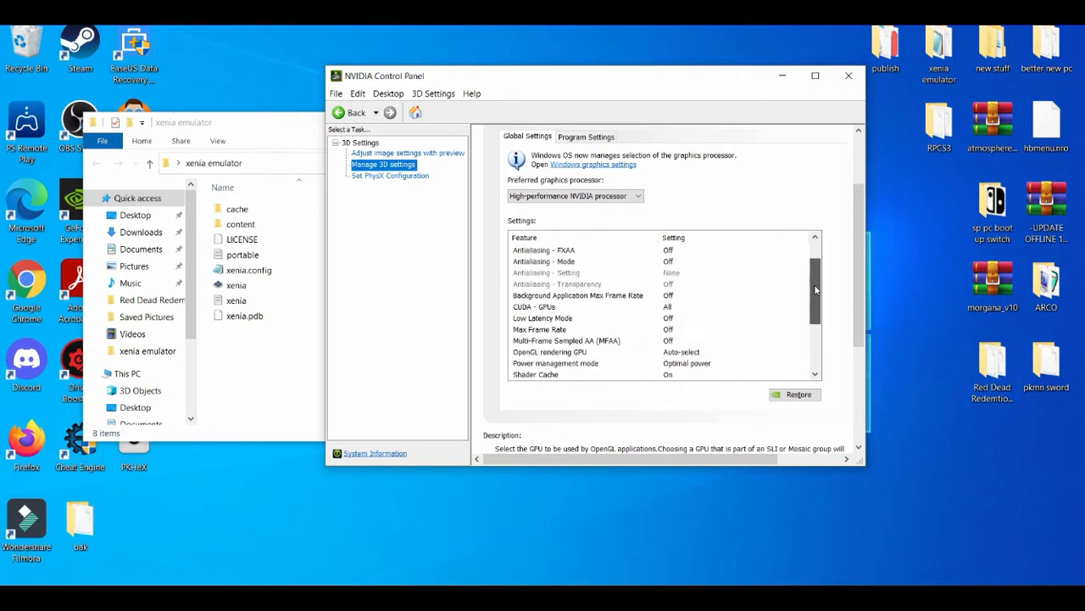
scroll("down", 3)
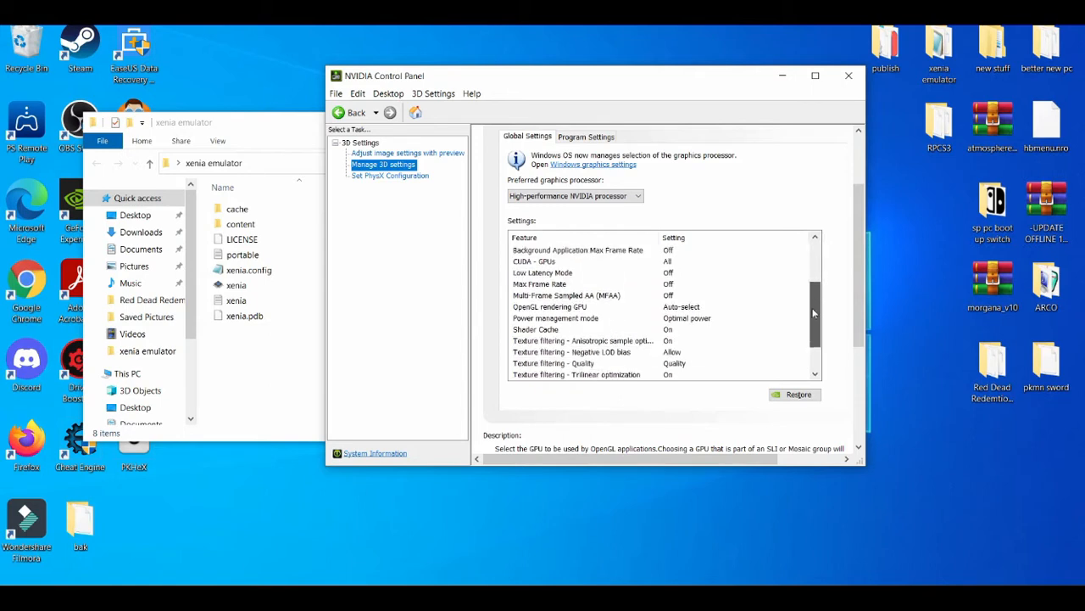
scroll("up", 3)
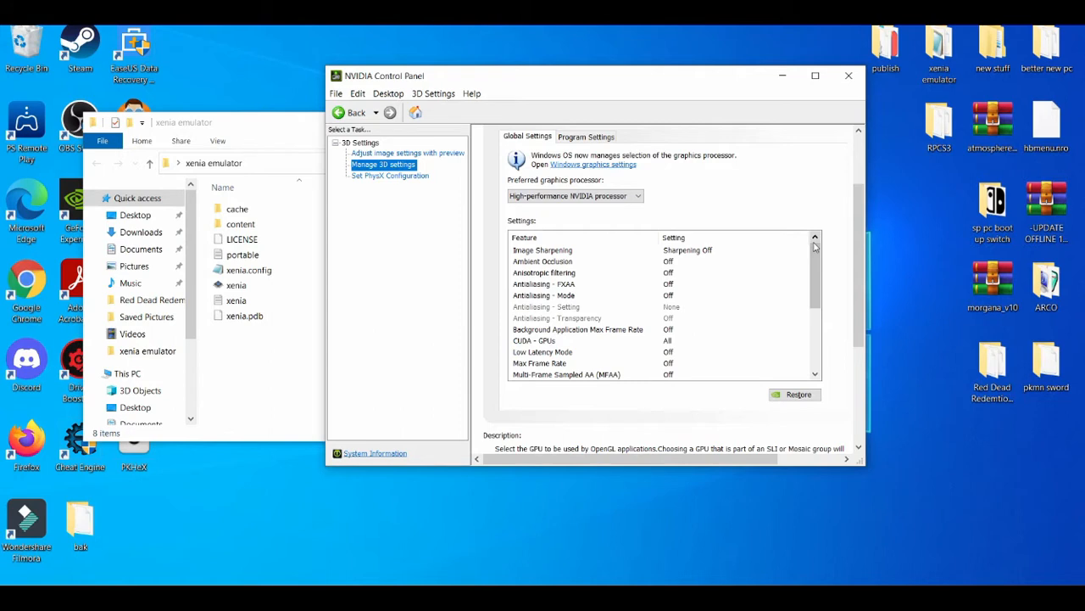
mouse_move(847, 246)
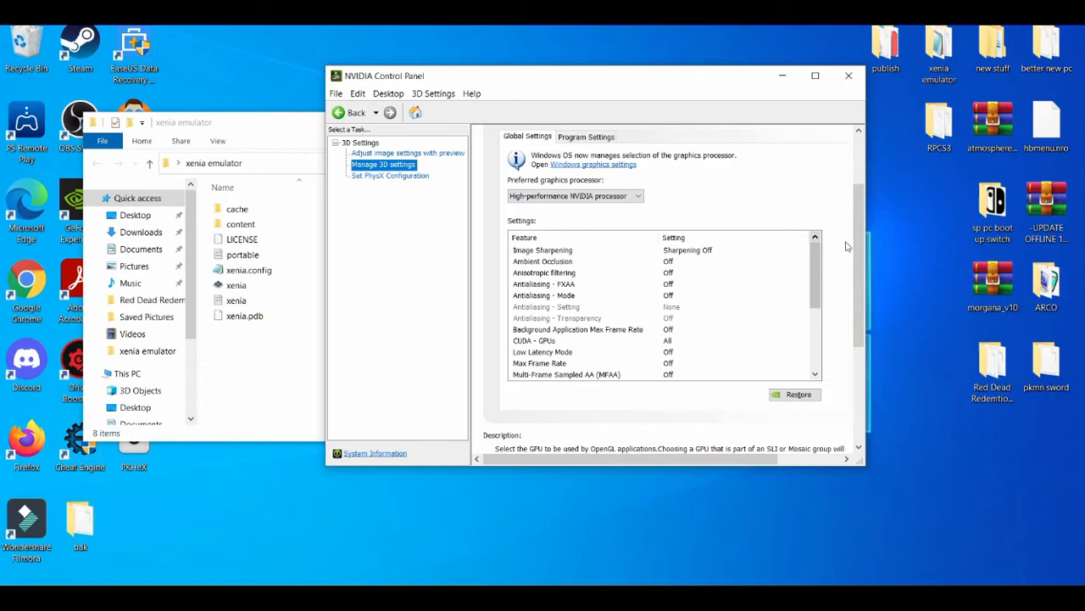
scroll("up", 3)
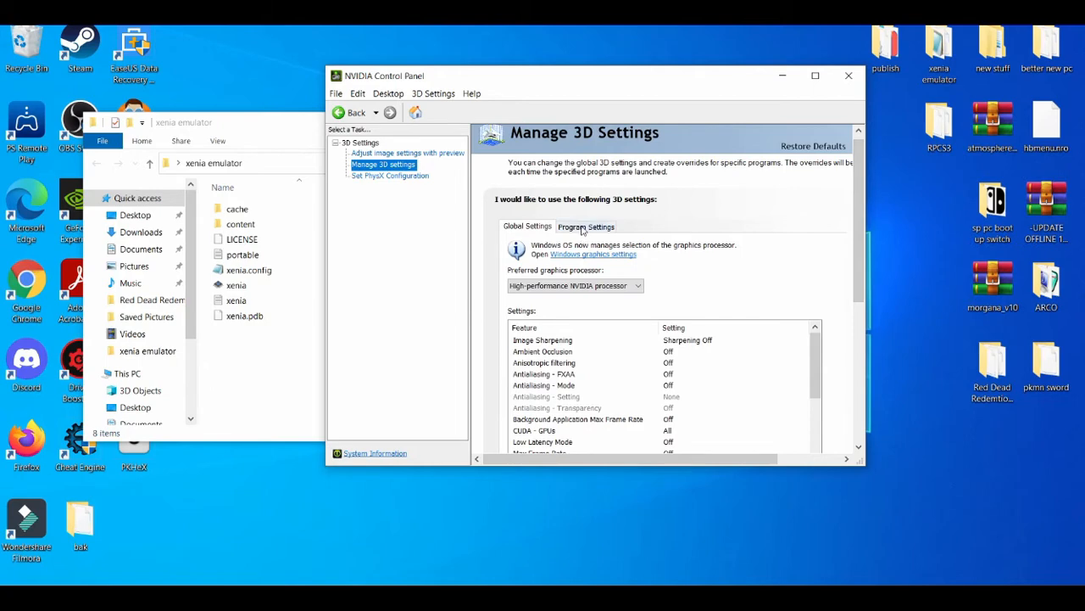
- Under Program Settings, add xenia from the recent programs as a program to customize
left_click(585, 227)
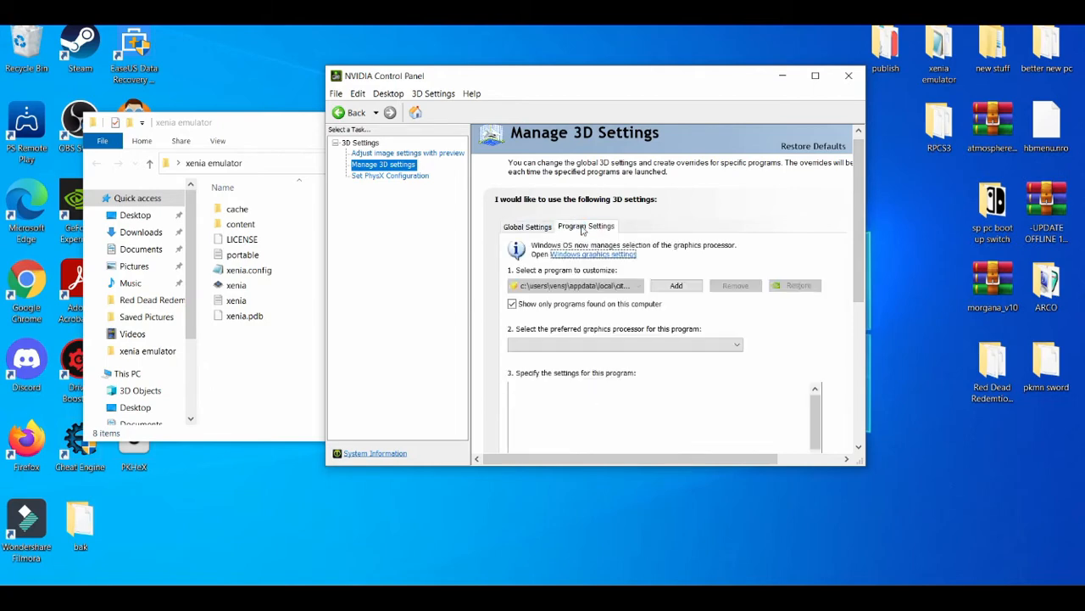
left_click(675, 285)
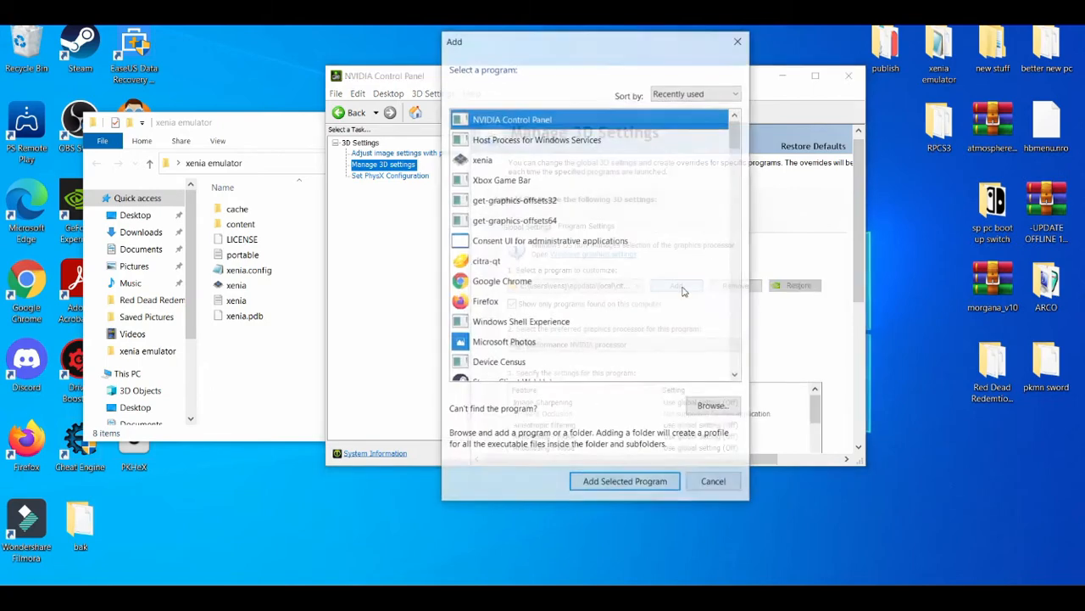
left_click(482, 160)
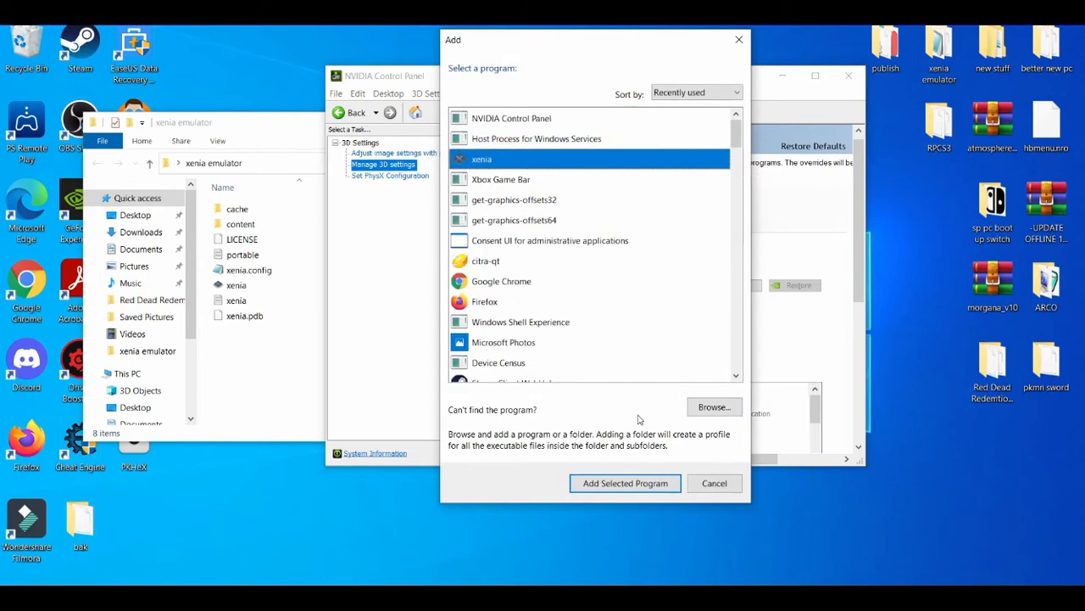
left_click(625, 482)
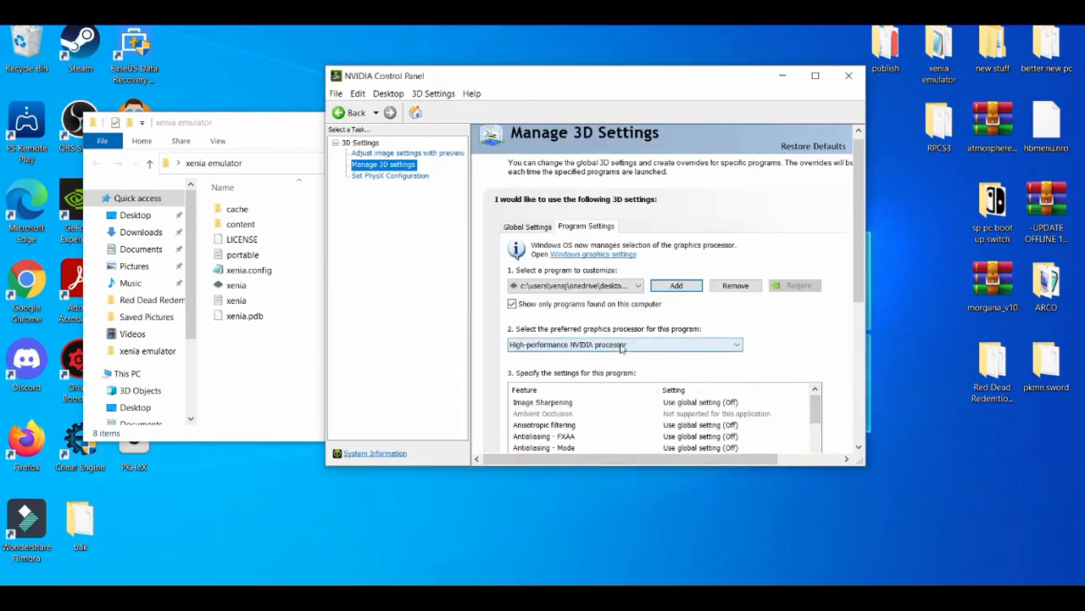
- Keep High-performance NVIDIA processor for xenia, review its feature list and apply the changes
left_click(624, 343)
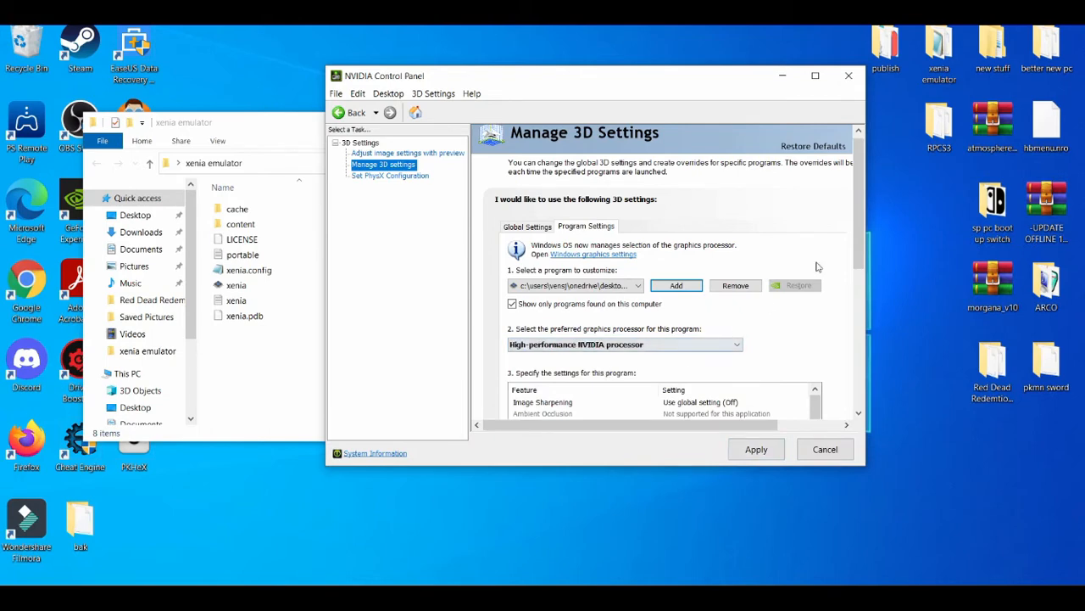
scroll("down", 3)
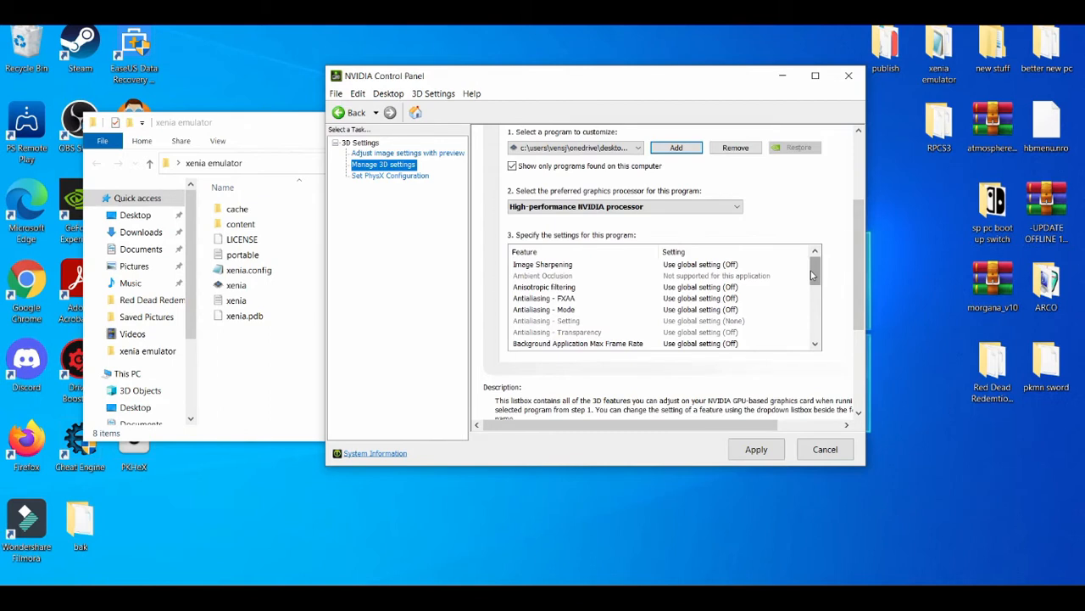
scroll("down", 3)
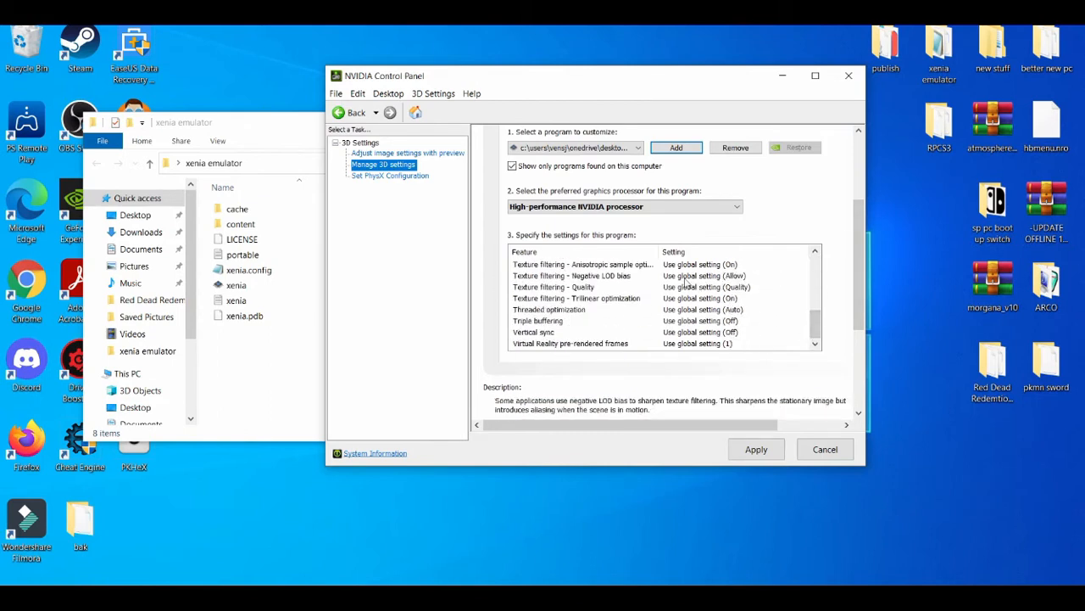
left_click(577, 299)
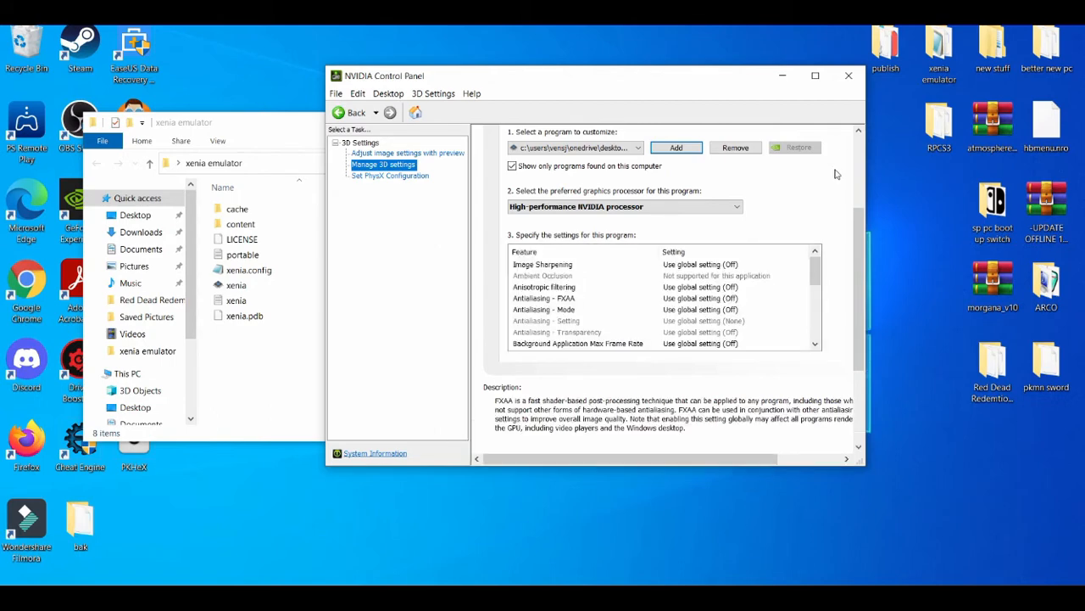
left_click(848, 75)
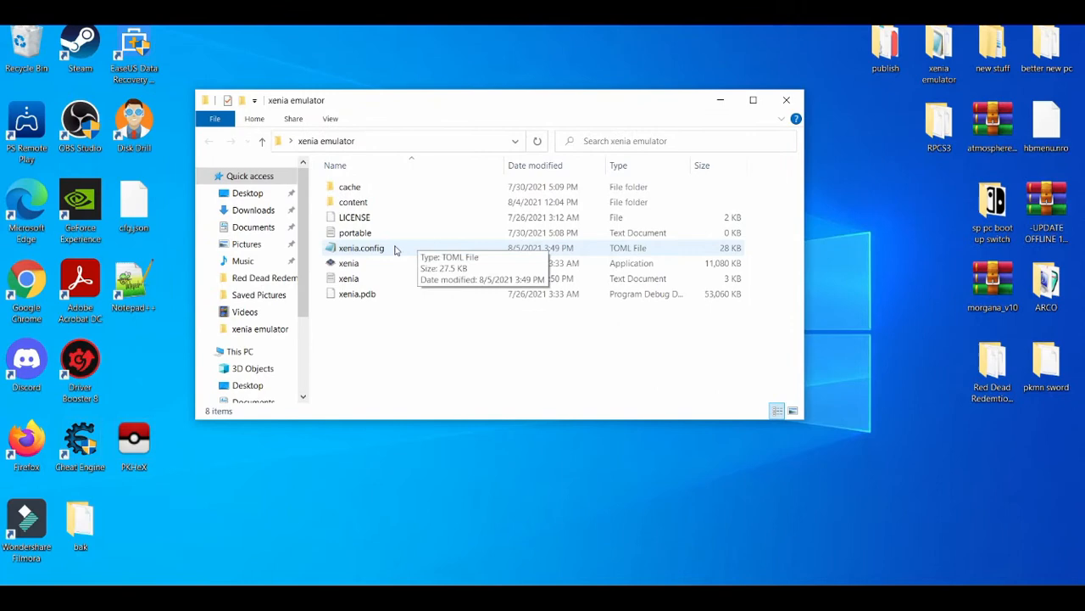
mouse_move(353, 351)
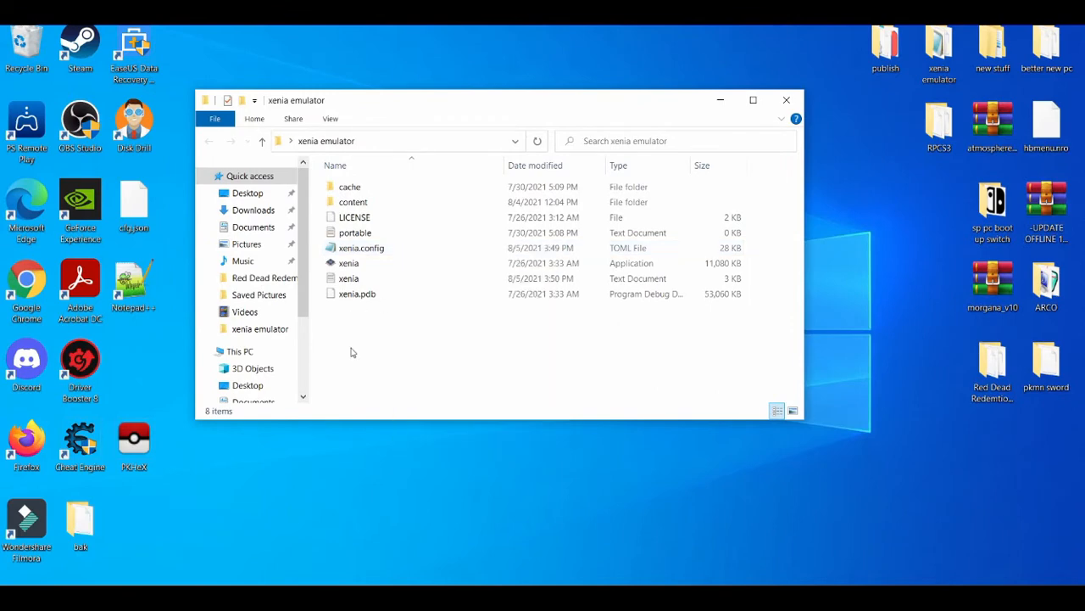
- Edit xenia.config from the xenia emulator folder with Notepad++
right_click(361, 248)
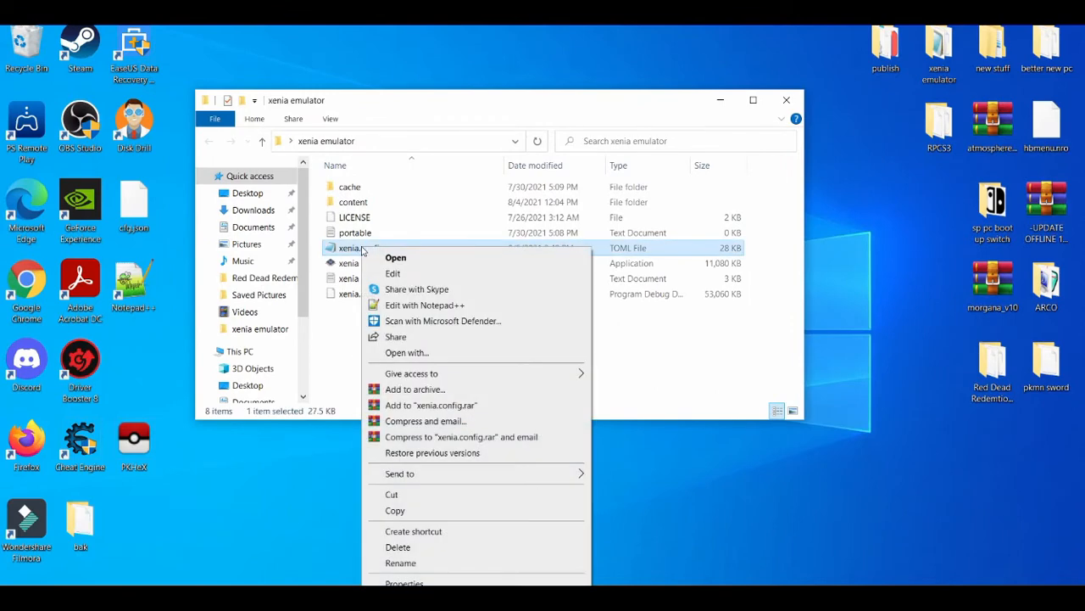
left_click(424, 306)
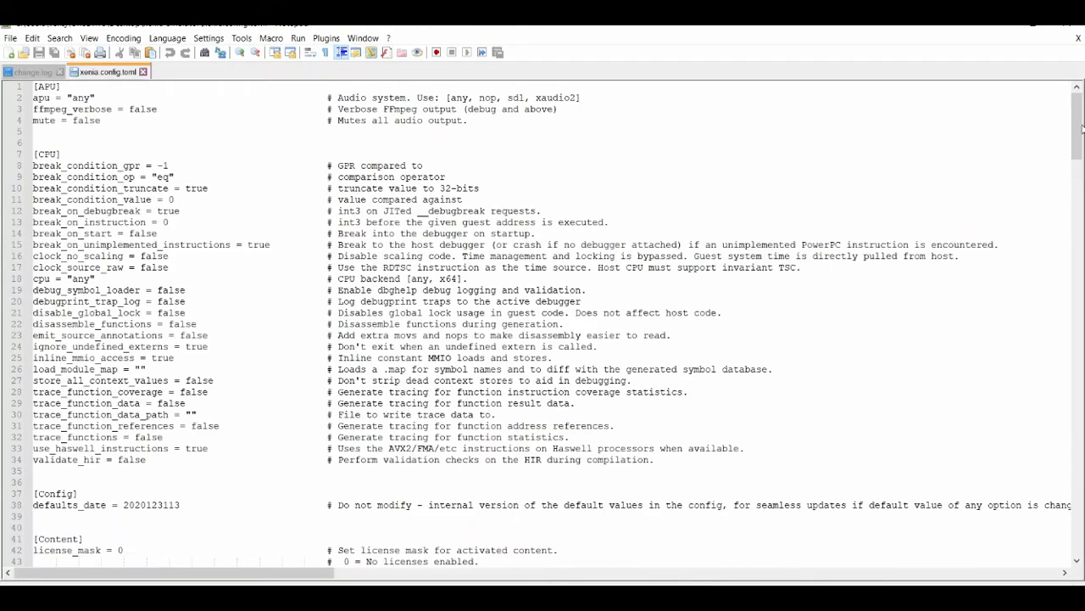
- Locate the [GPU] section of xenia.config and set the vsync line to true
scroll("down", 3)
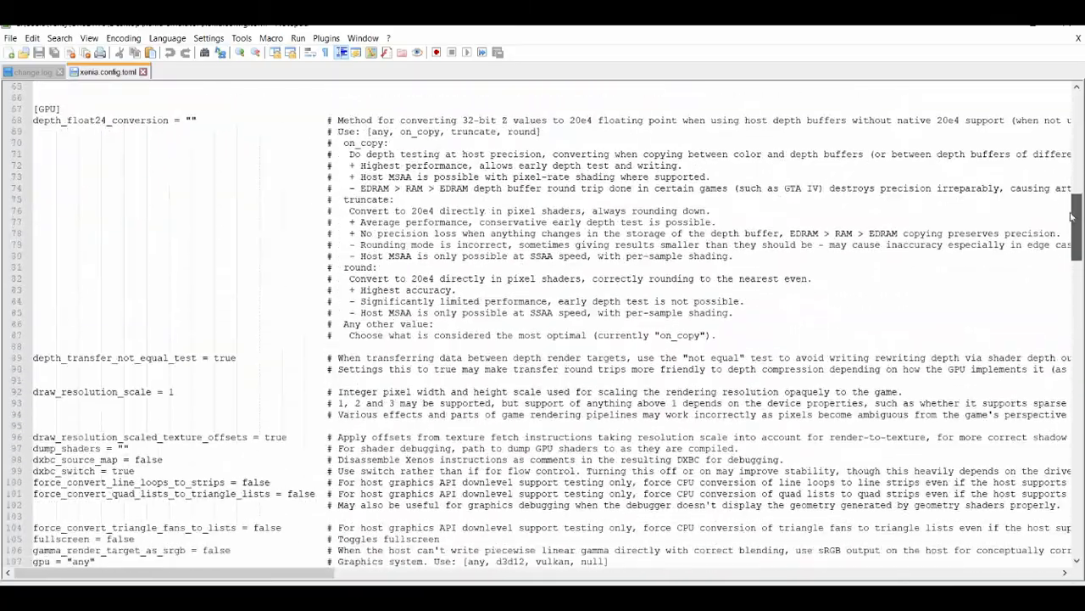
scroll("down", 3)
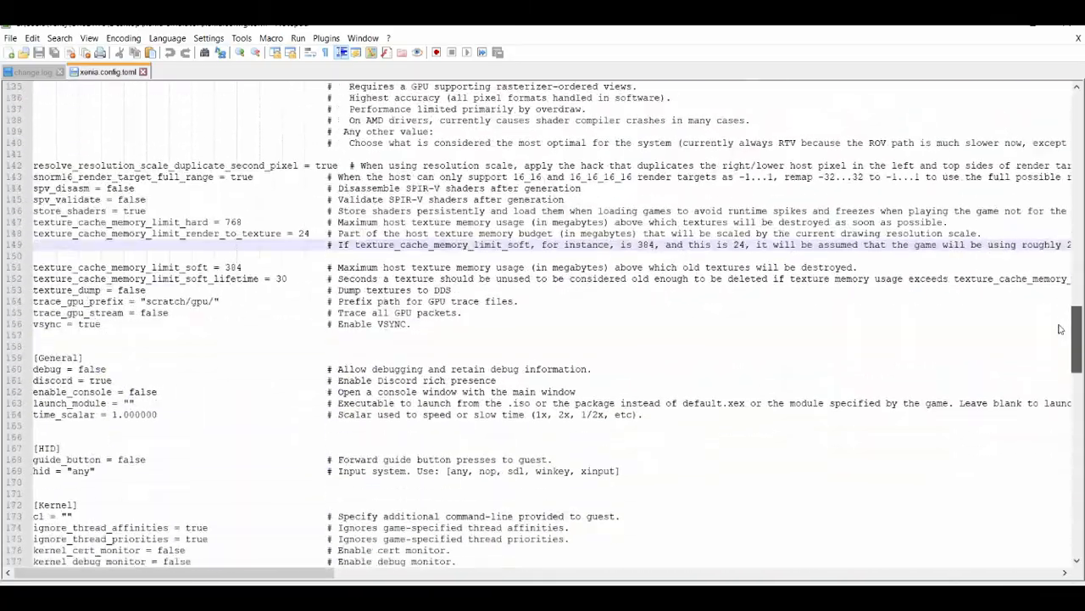
scroll("down", 3)
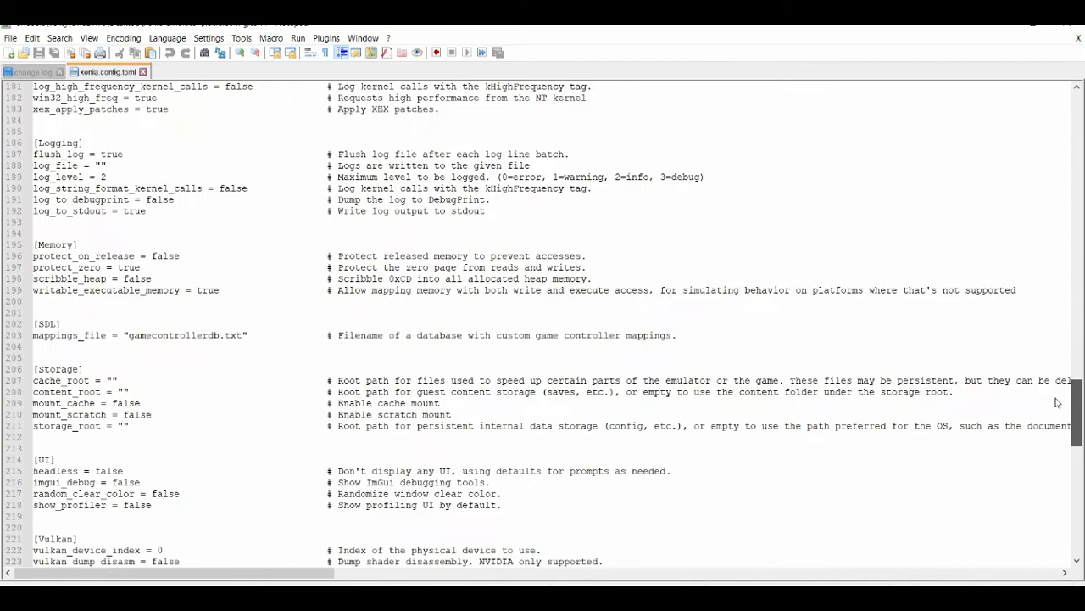
scroll("down", 3)
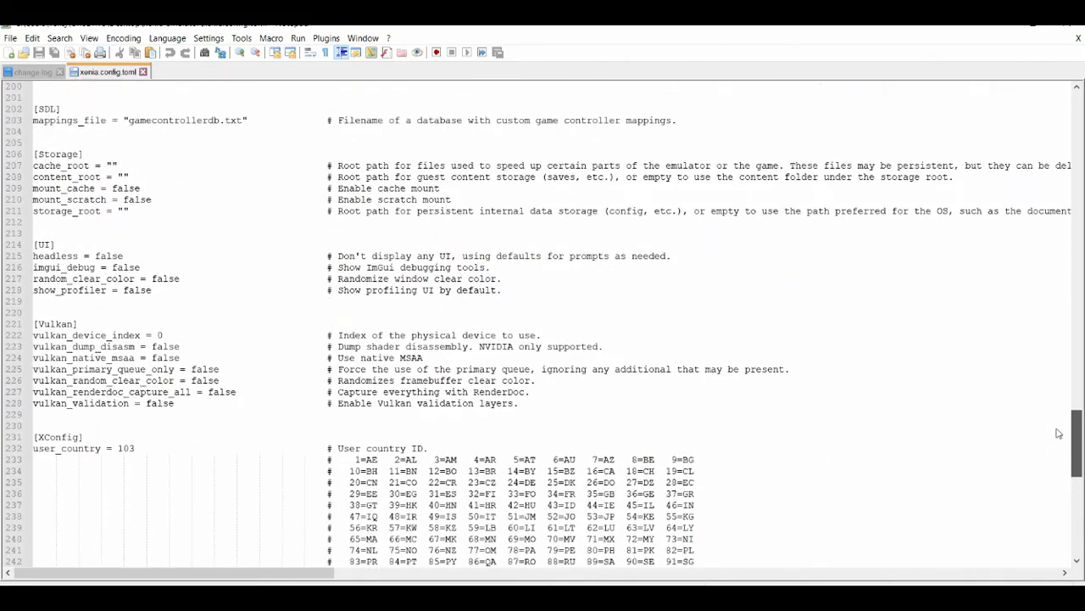
scroll("up", 3)
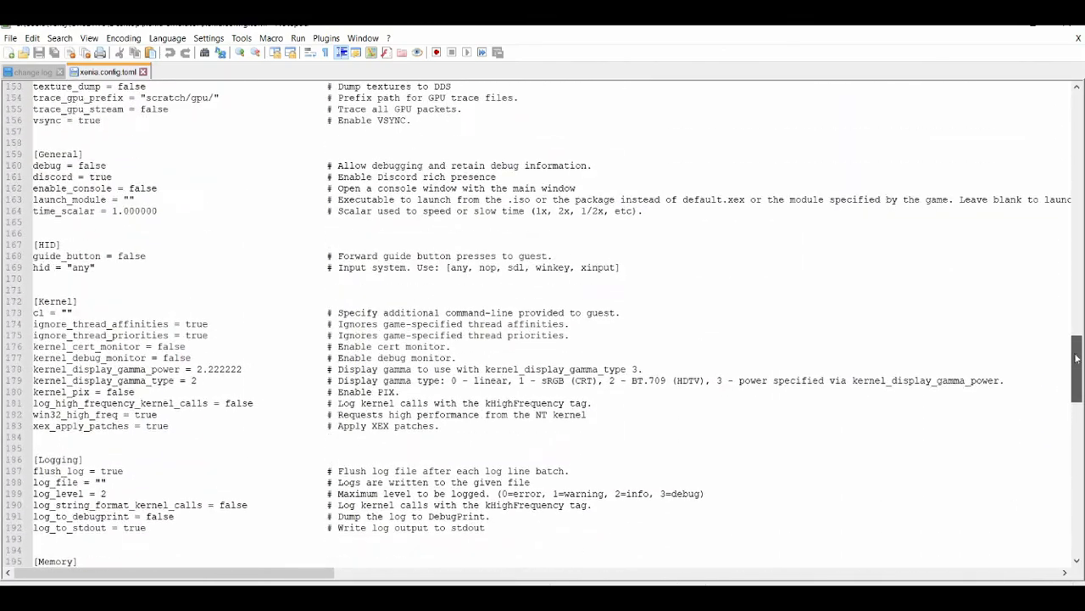
scroll("up", 3)
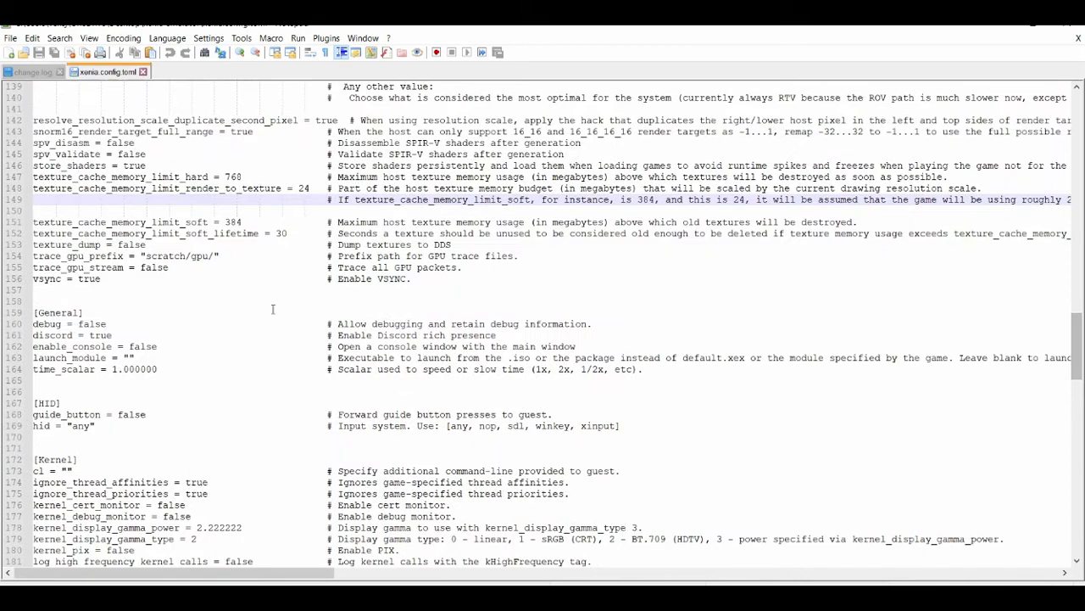
left_click(111, 279)
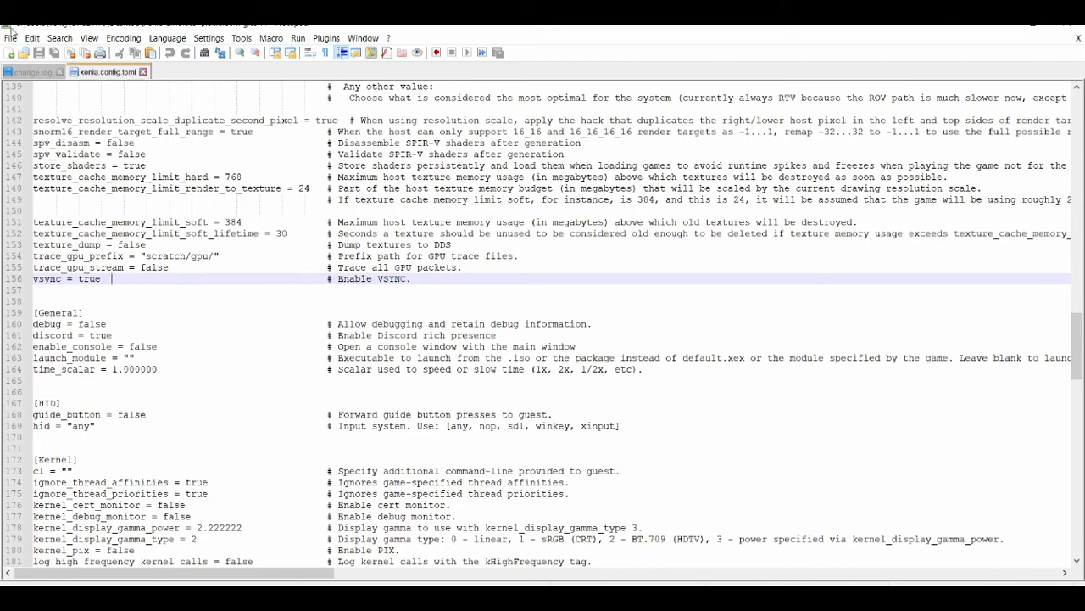
- Save the file via Save As as xenia.config in the xenia emulator folder
left_click(11, 37)
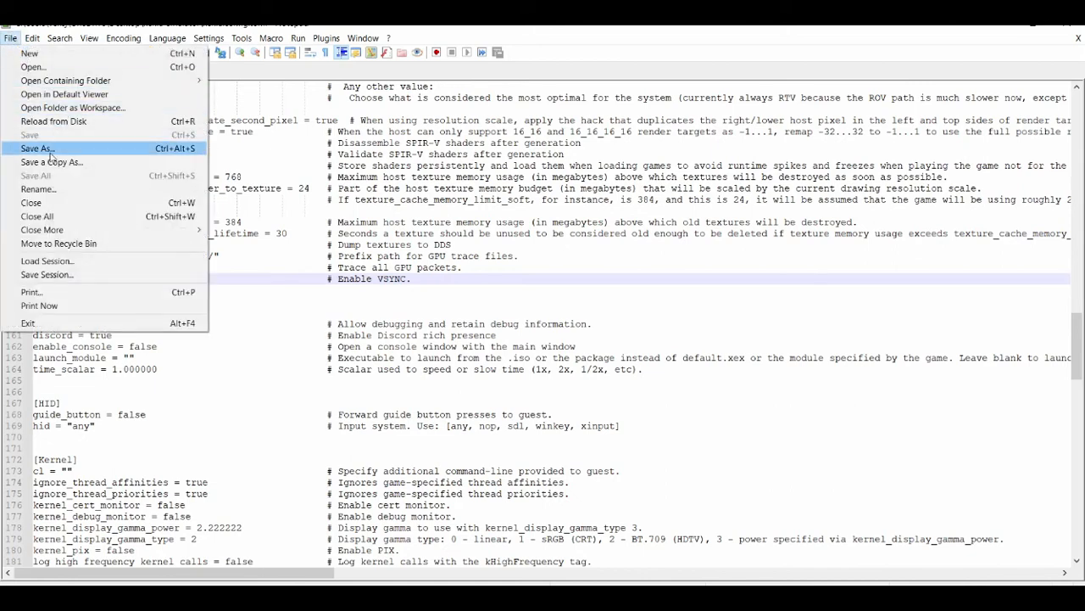
left_click(38, 149)
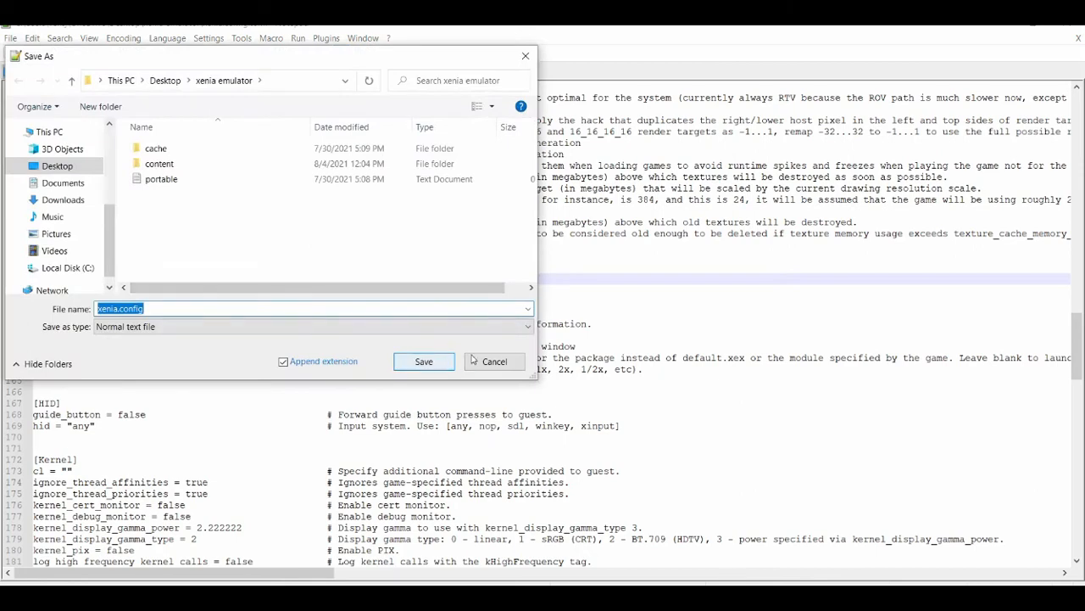
left_click(424, 361)
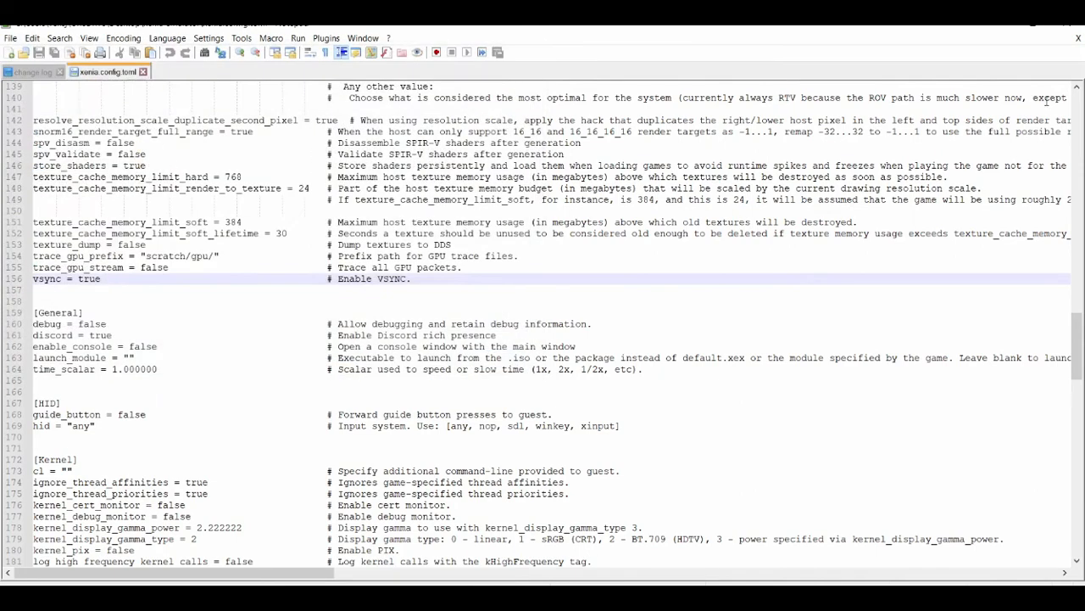
mouse_move(1079, 27)
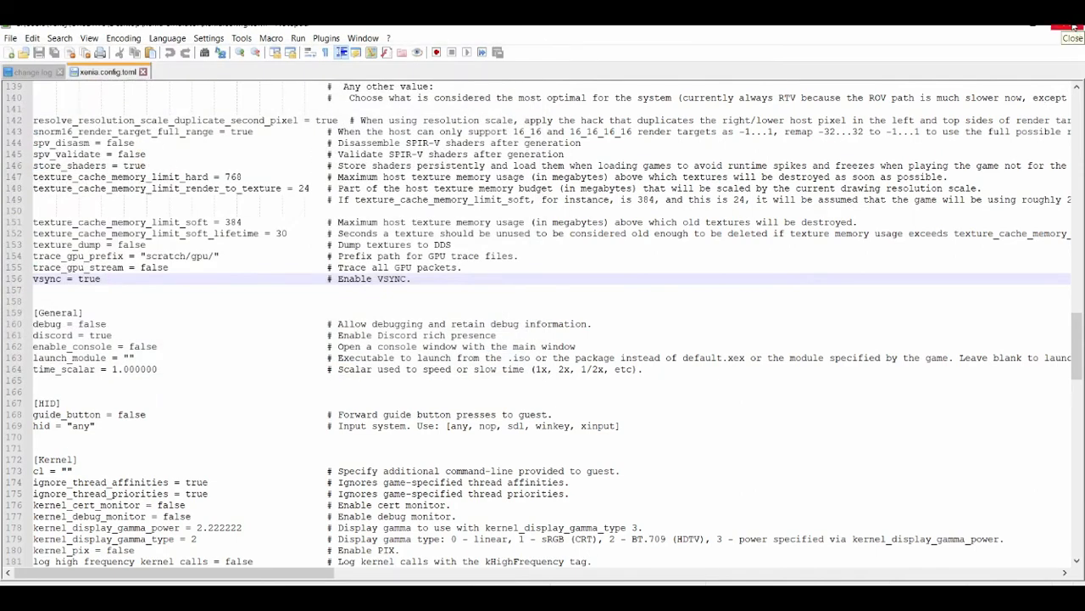